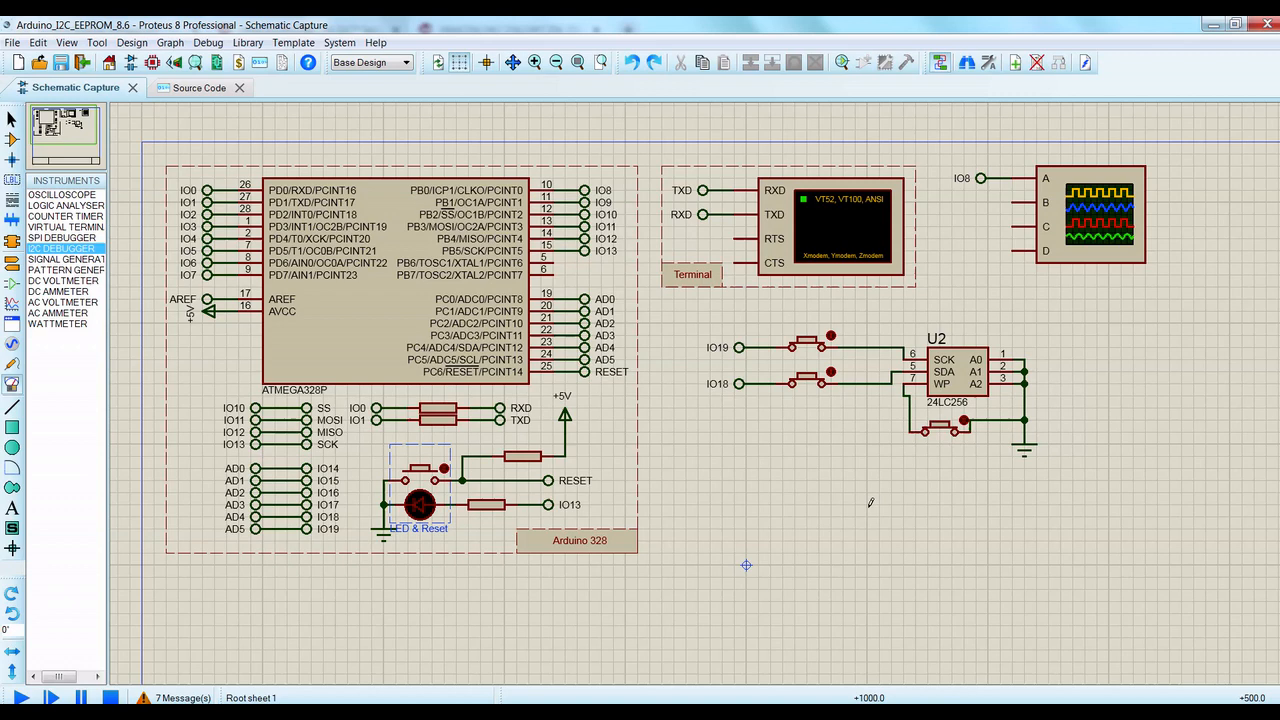
pyautogui.moveTo(824, 486)
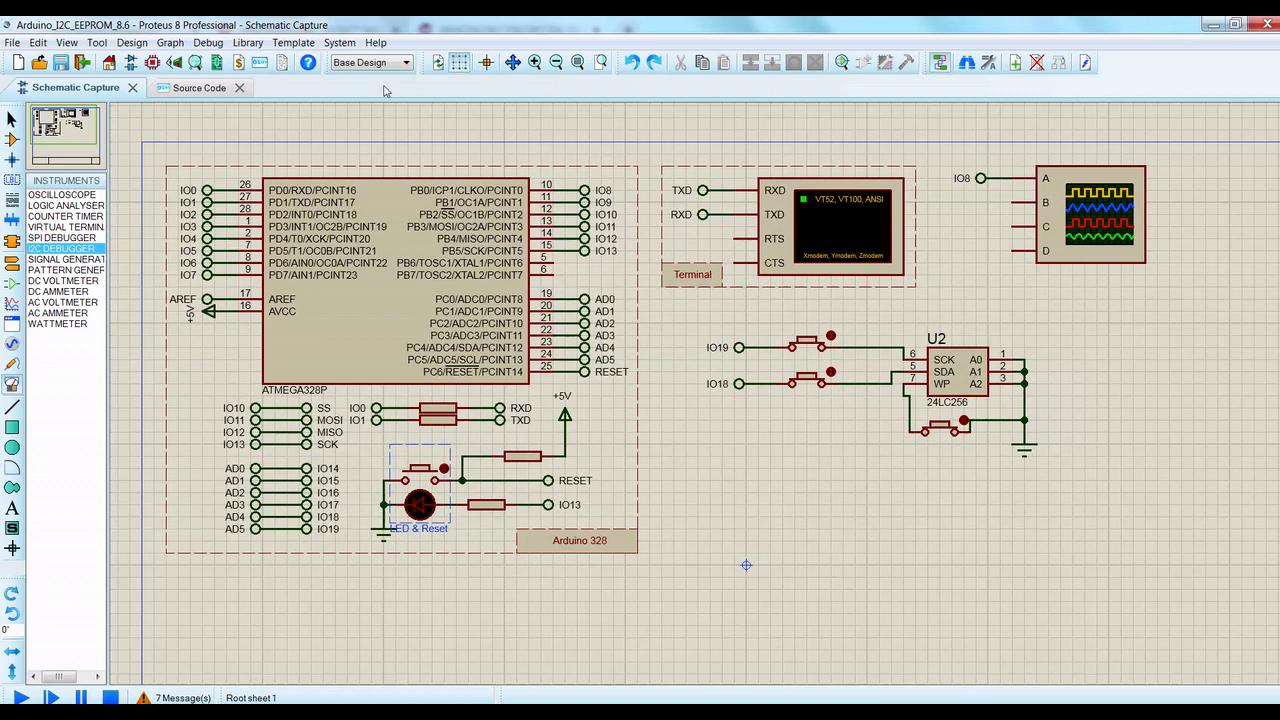
# Review i2c_eeprom.ino's write, read and loop routines that test ten EEPROM addresses
pyautogui.click(198, 88)
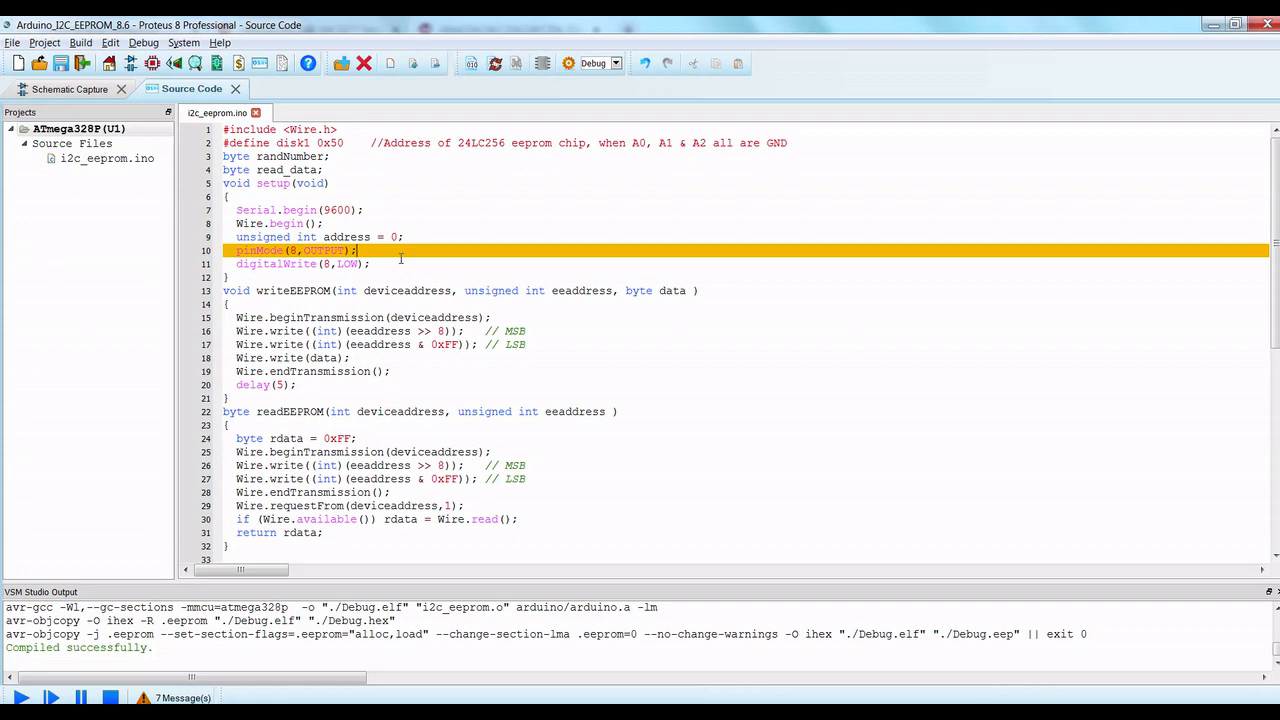
pyautogui.moveTo(396, 264)
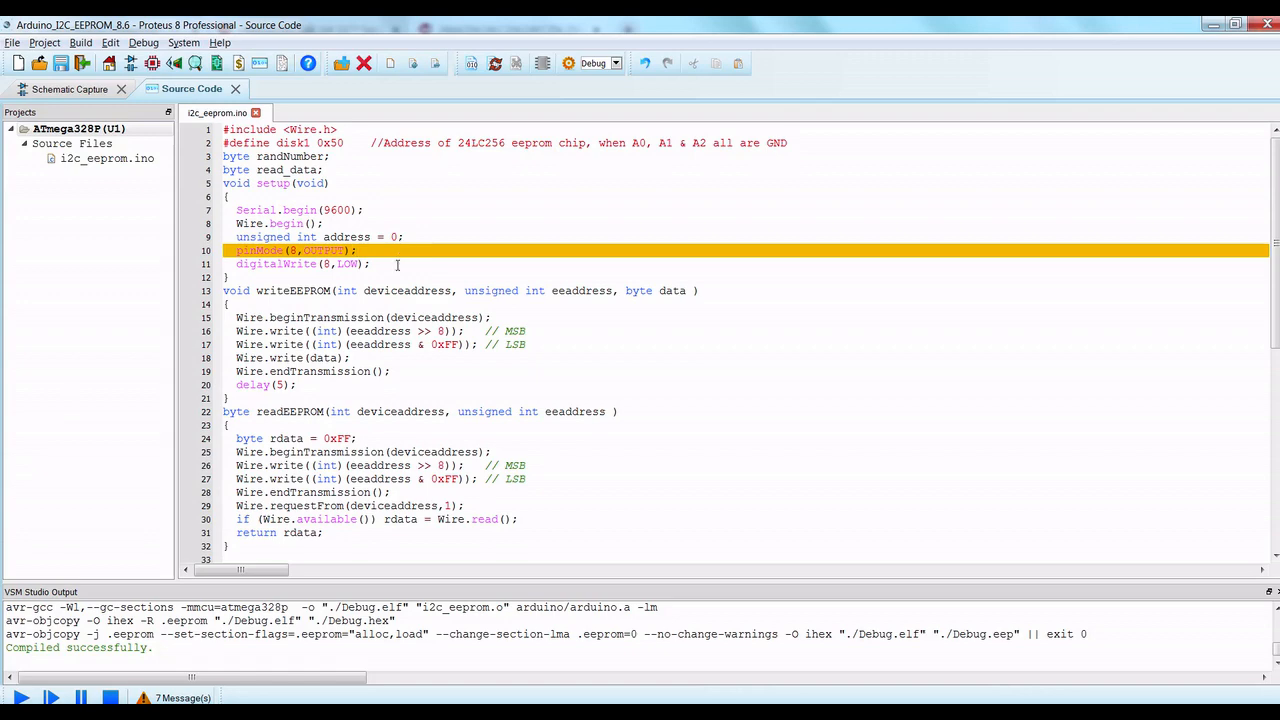
pyautogui.scroll(-3)
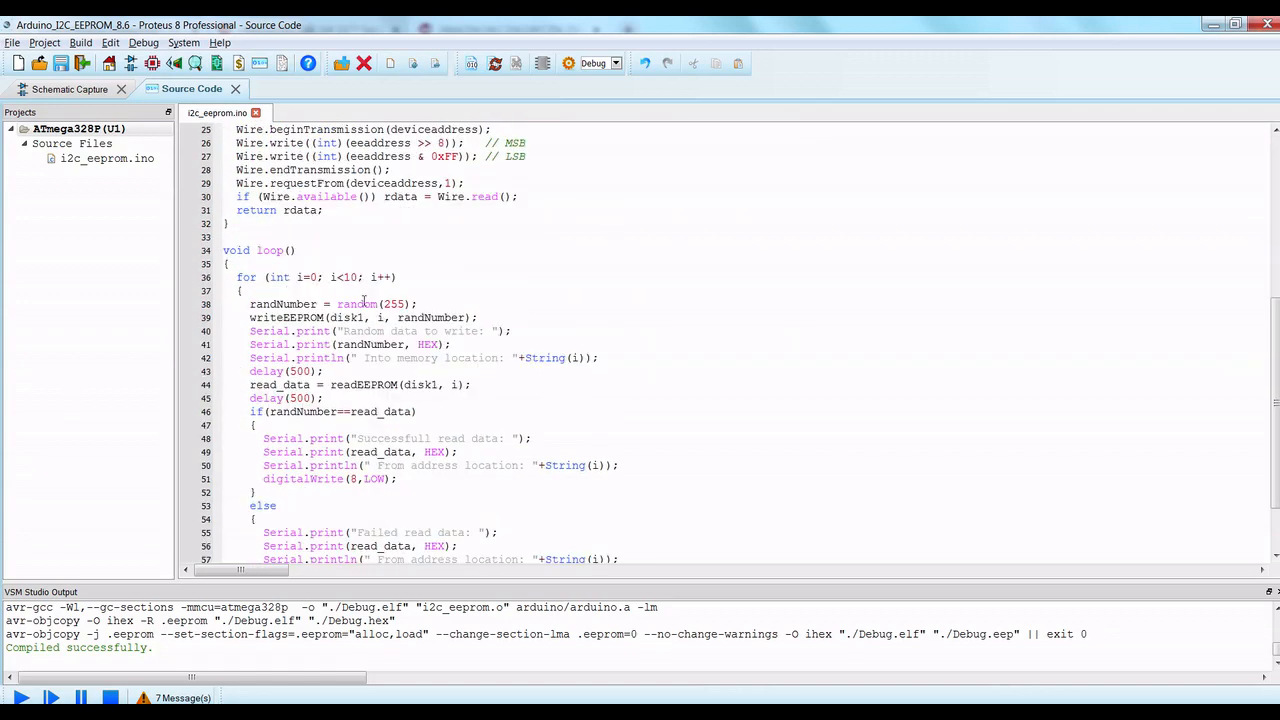
pyautogui.scroll(-3)
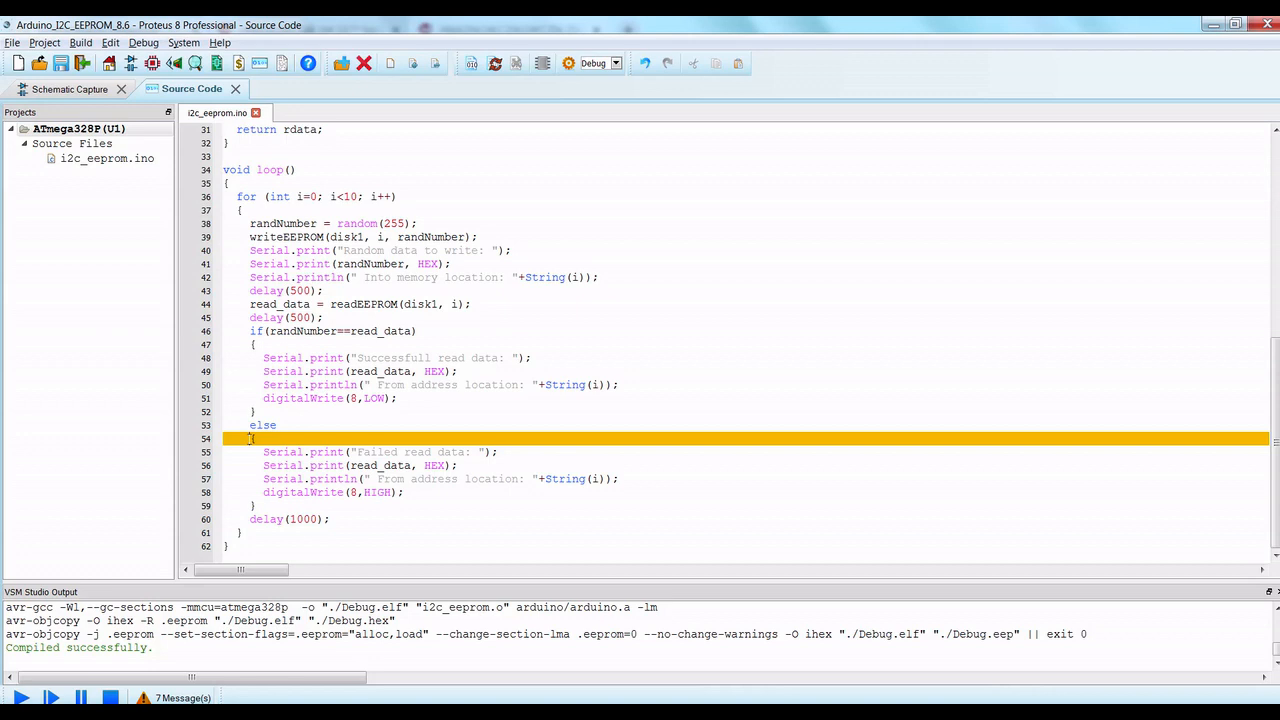
pyautogui.moveTo(264, 452); pyautogui.dragTo(404, 492)
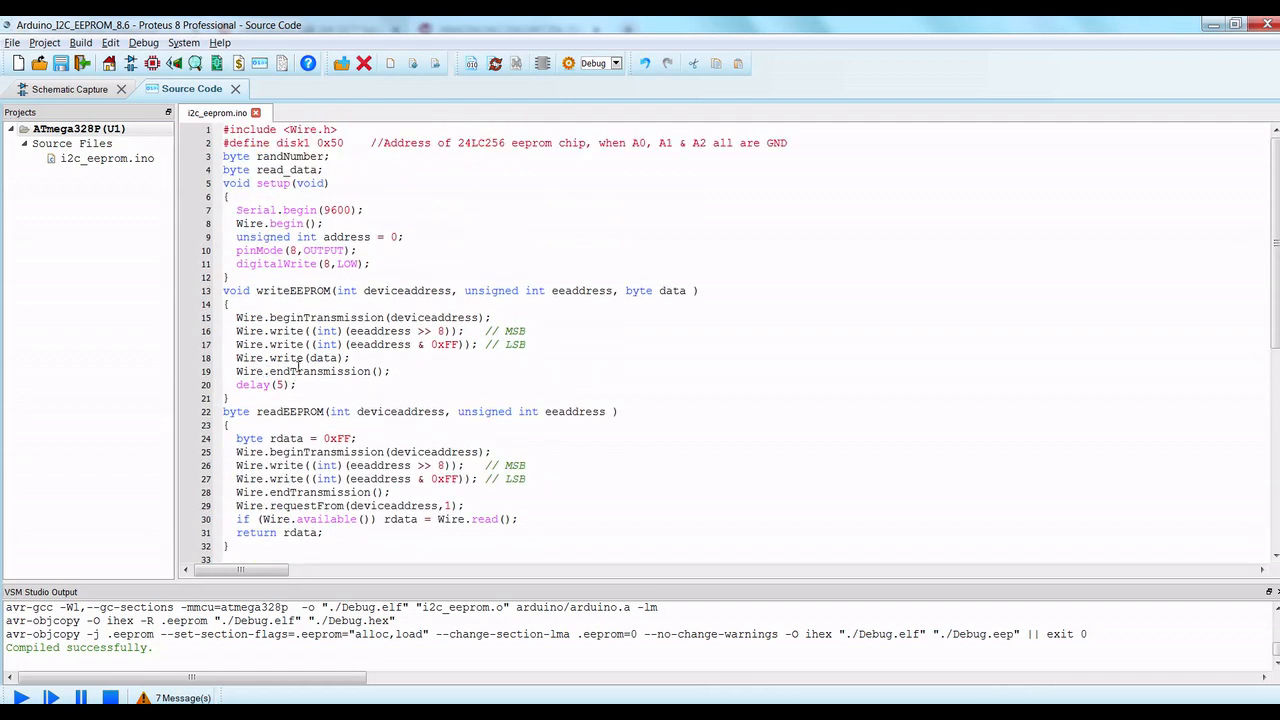
pyautogui.moveTo(288, 332)
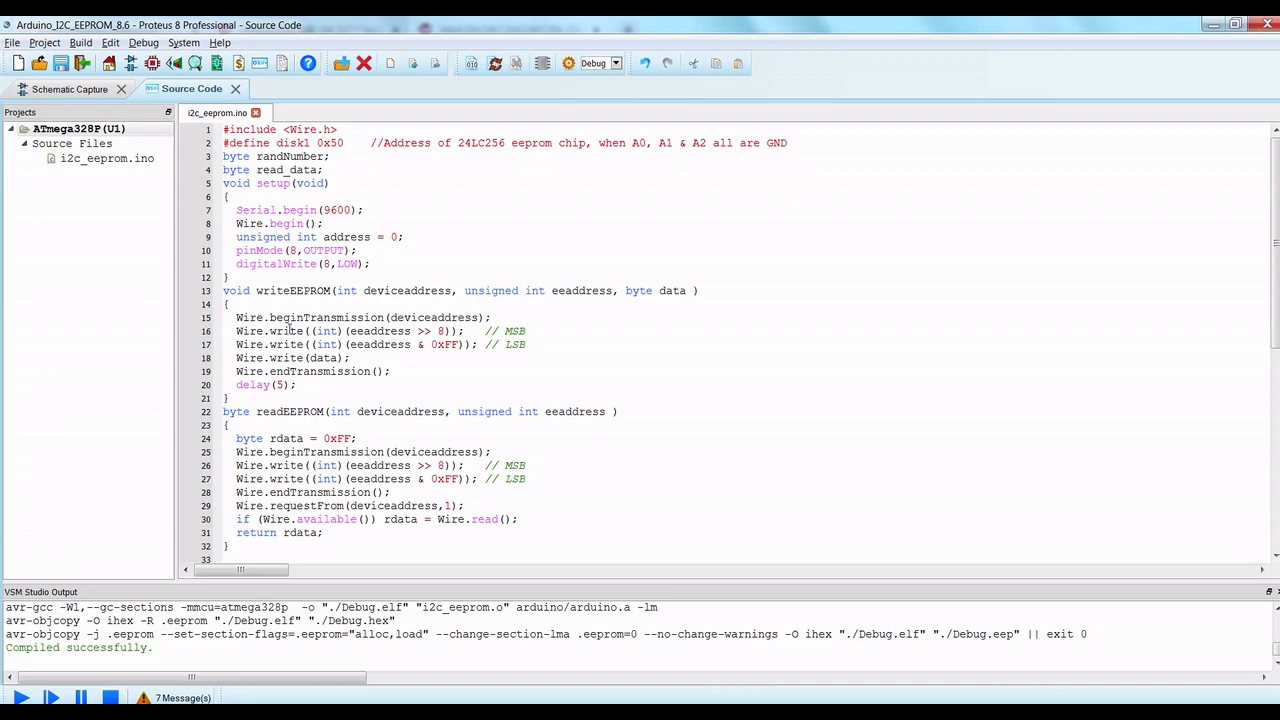
# Build the ATmega328P firmware project from the Projects tree and return to the schematic
pyautogui.click(70, 88)
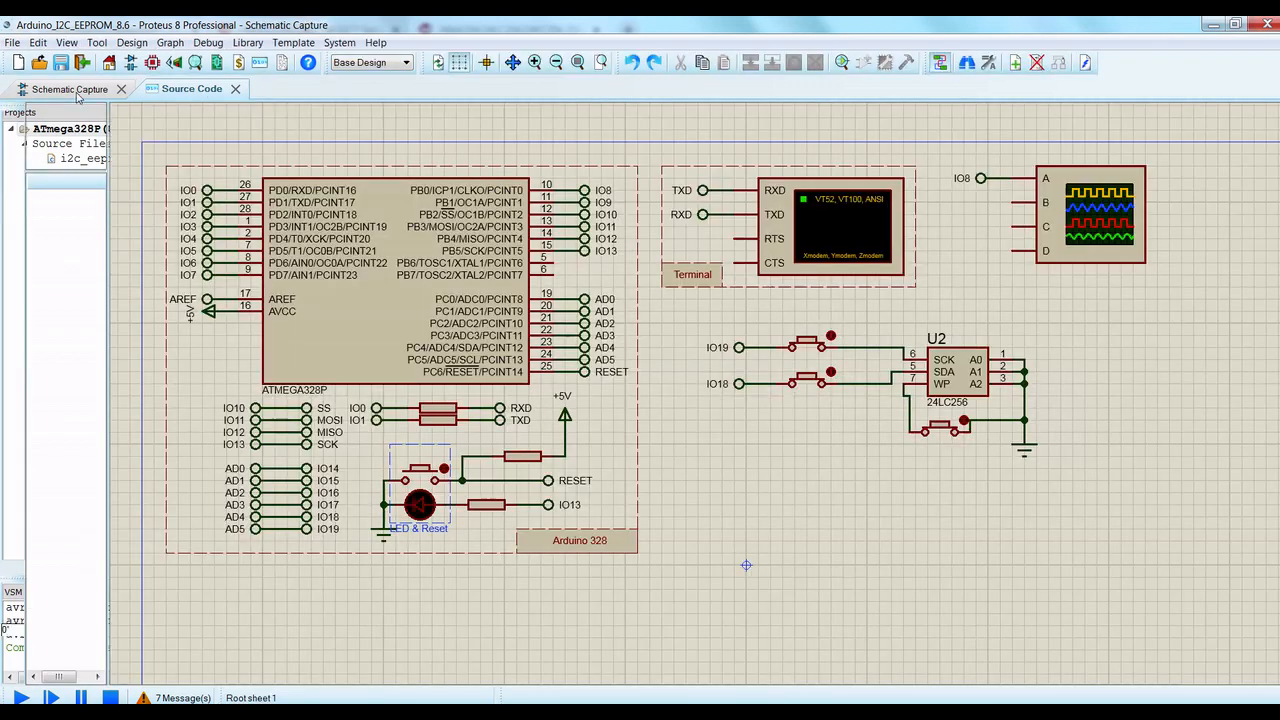
pyautogui.click(190, 88)
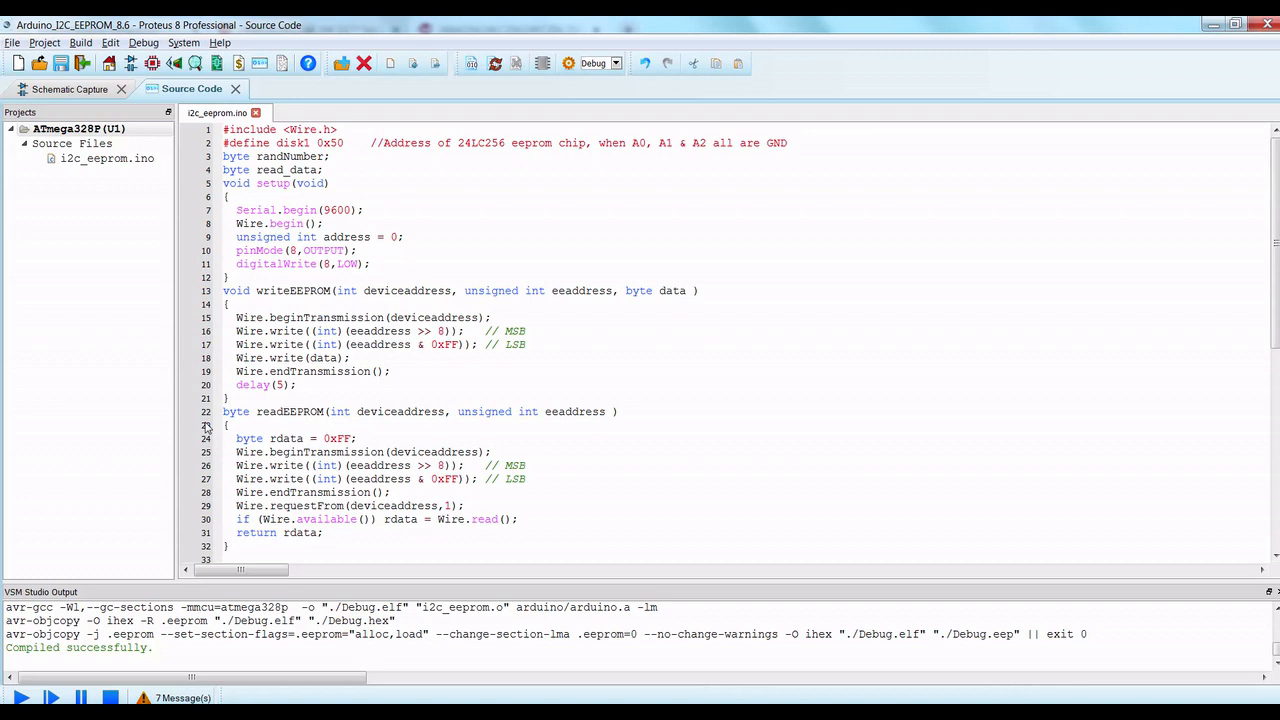
pyautogui.rightClick(78, 128)
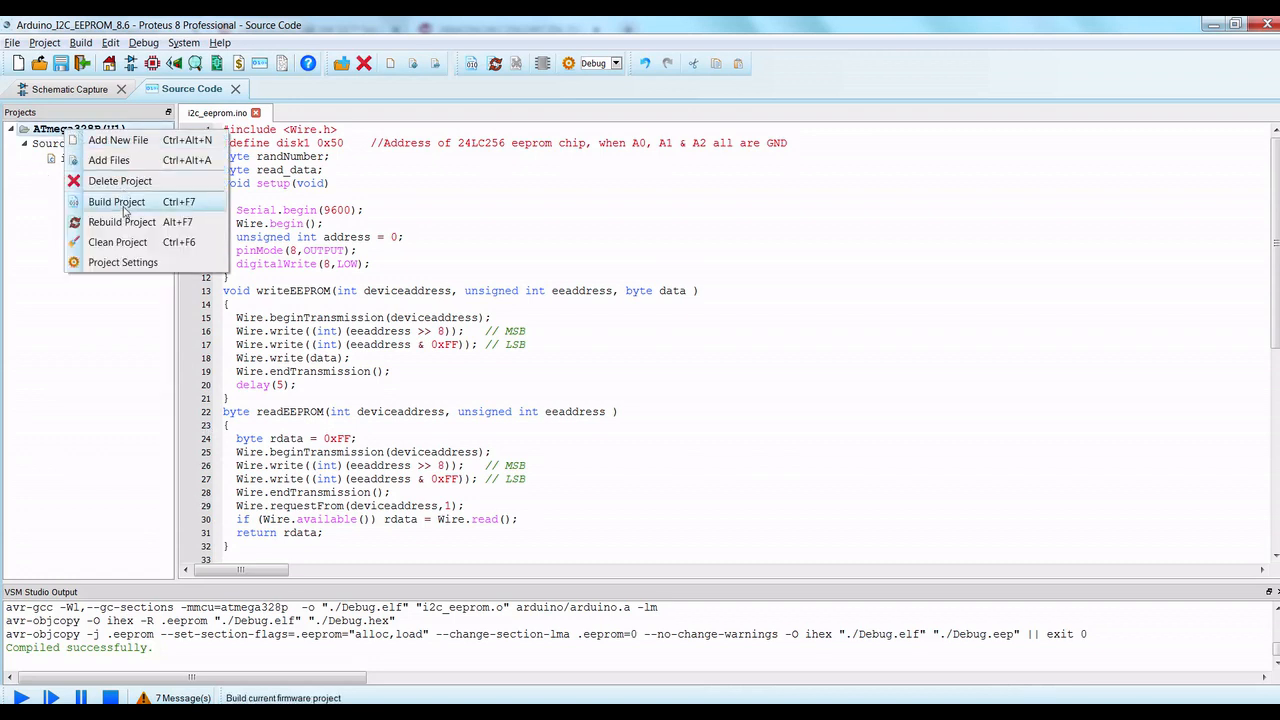
pyautogui.moveTo(408, 210)
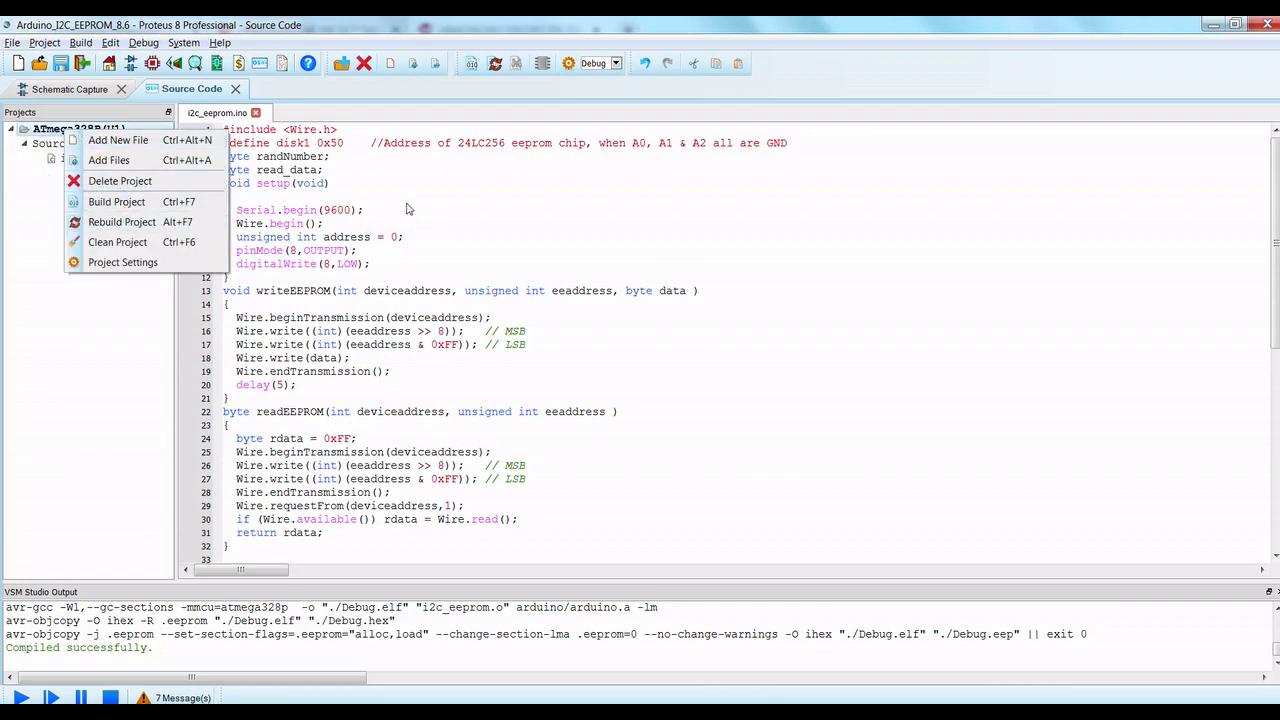
pyautogui.click(58, 88)
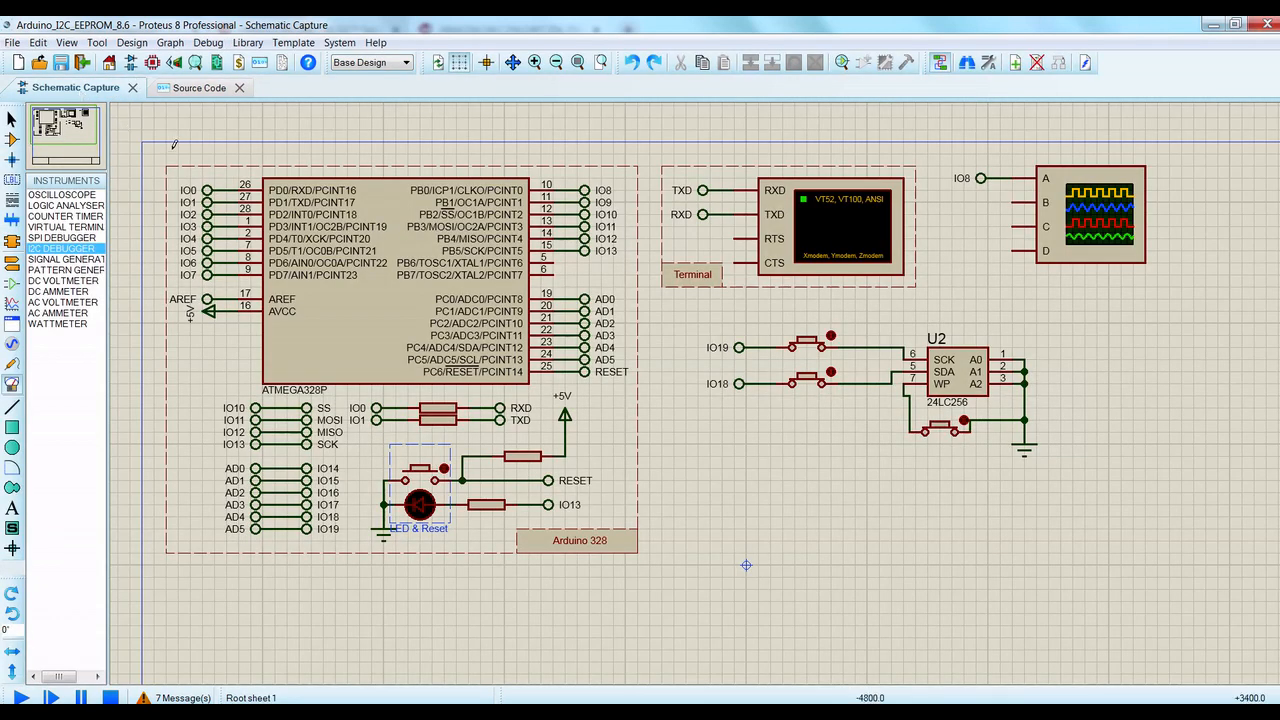
# Start the simulation so the virtual terminal and oscilloscope windows appear
pyautogui.click(944, 370)
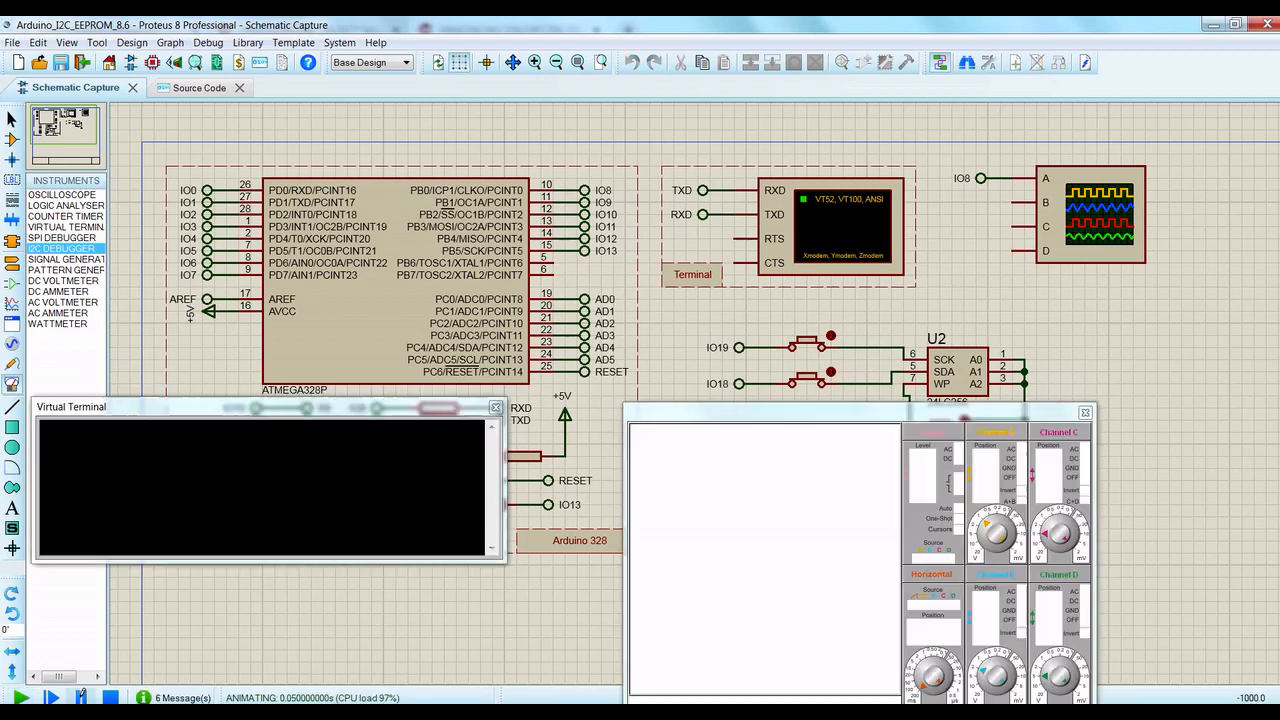
# Pause and step the simulation until memory location 0 is written and read back successfully
pyautogui.click(196, 88)
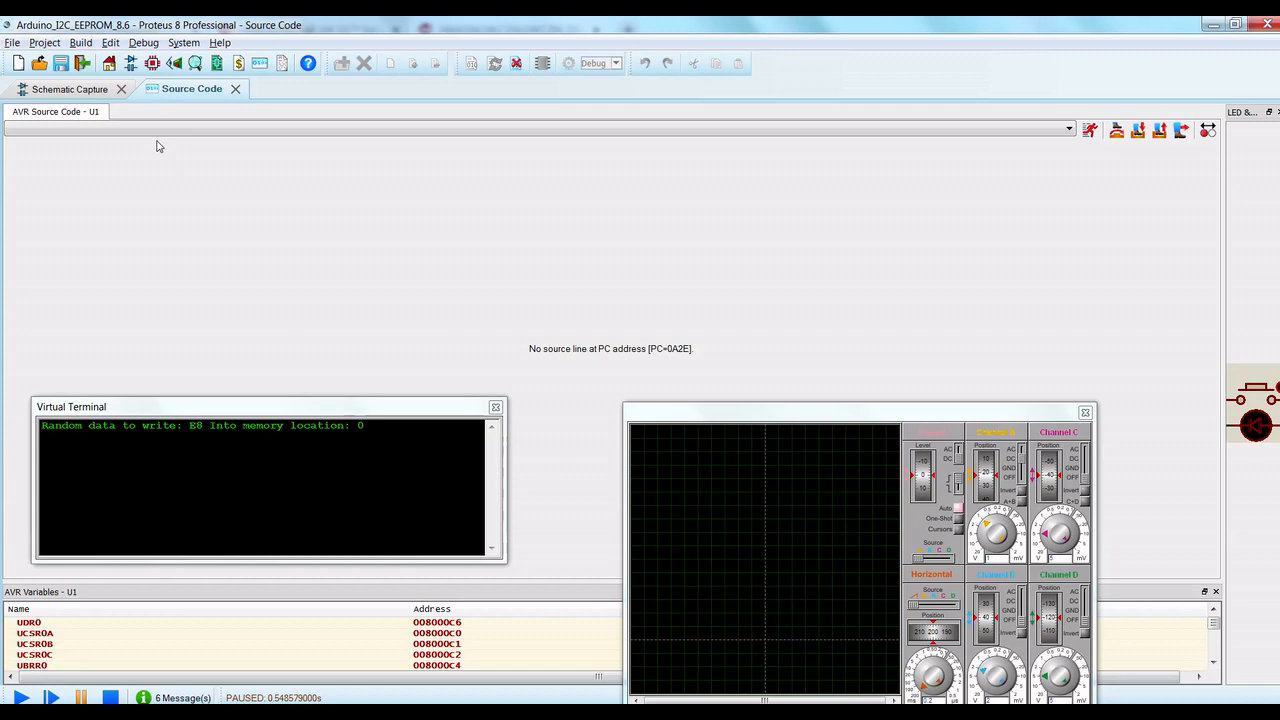
pyautogui.click(68, 88)
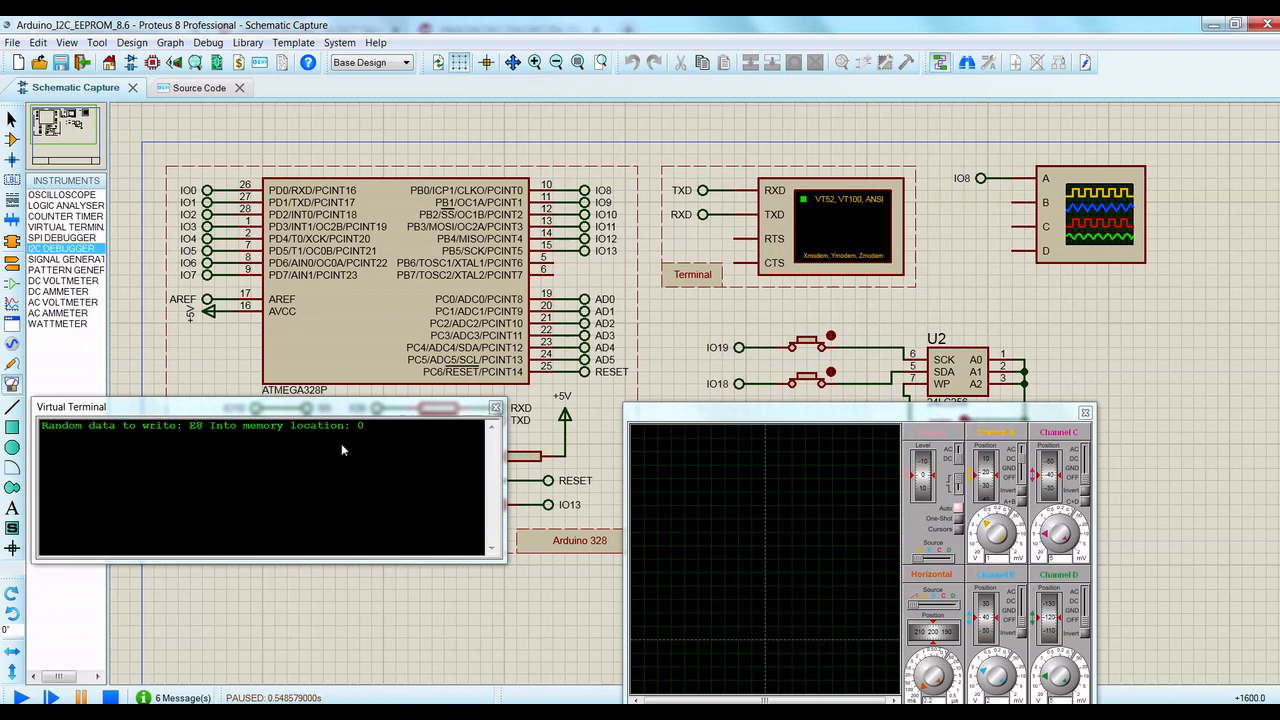
pyautogui.click(24, 694)
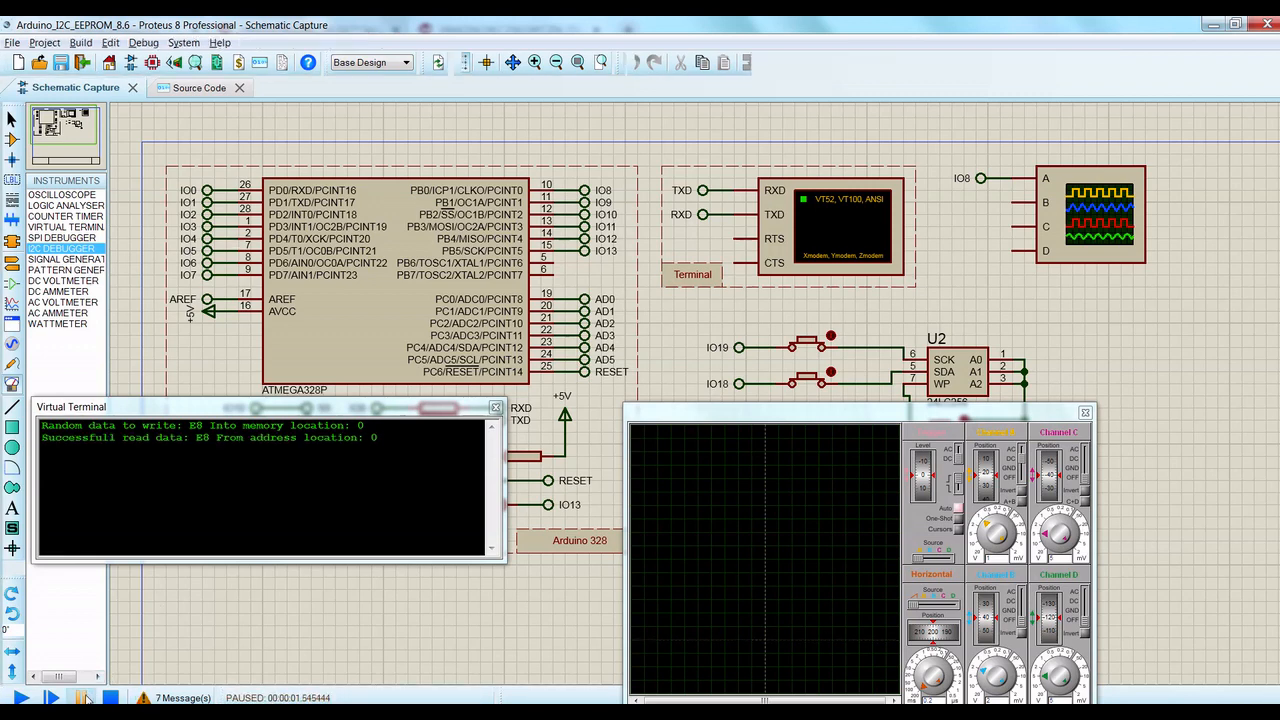
pyautogui.click(200, 88)
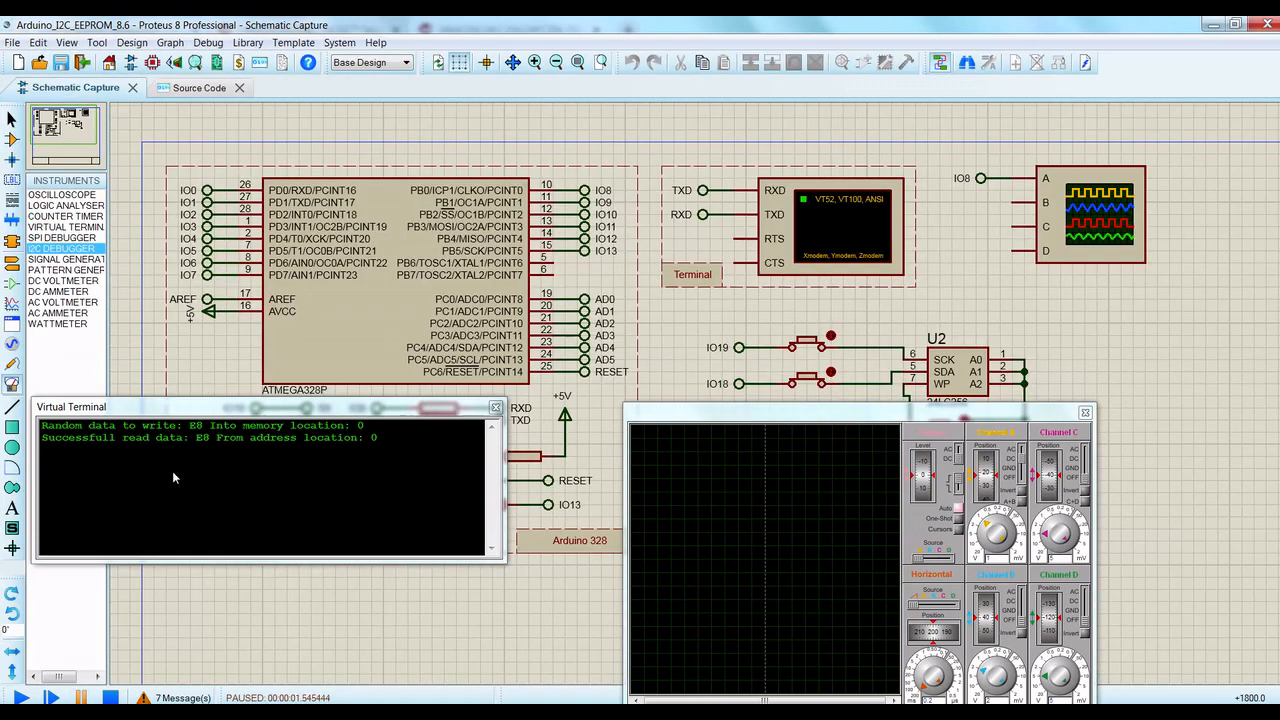
pyautogui.moveTo(194, 452)
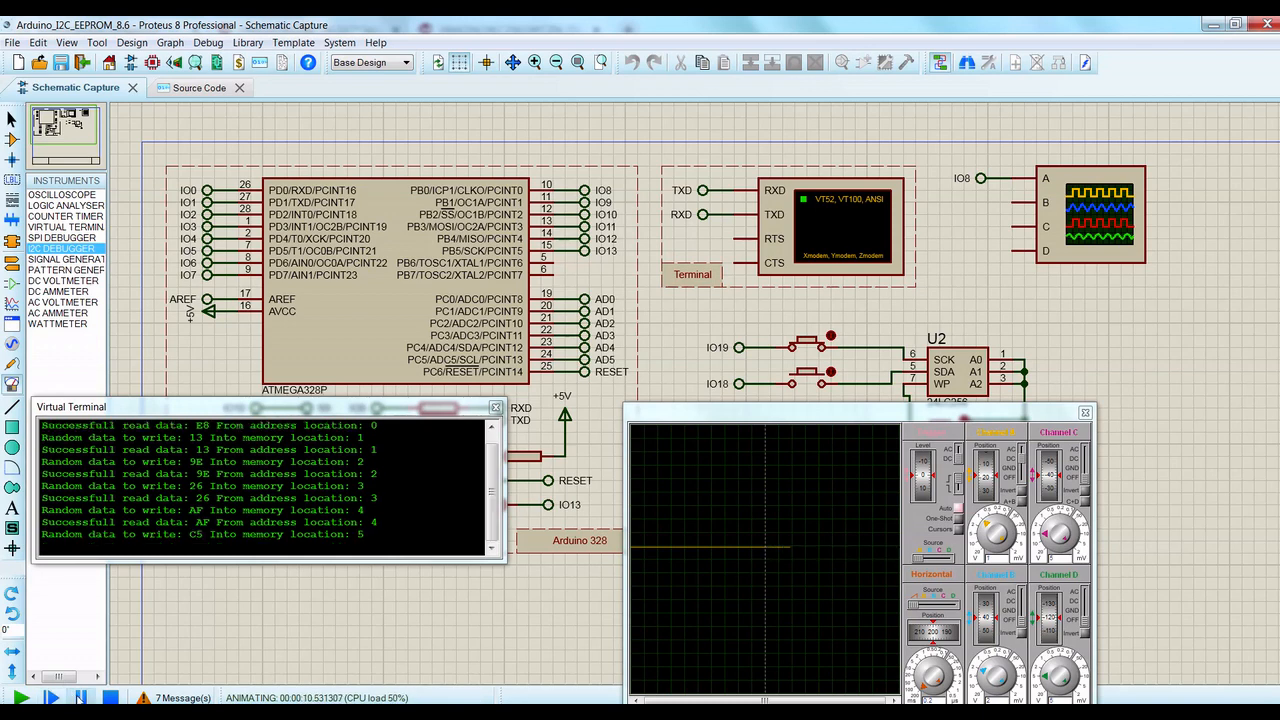
# Pause once location 5 reads back FF and view the terminal and scope on the schematic
pyautogui.click(196, 88)
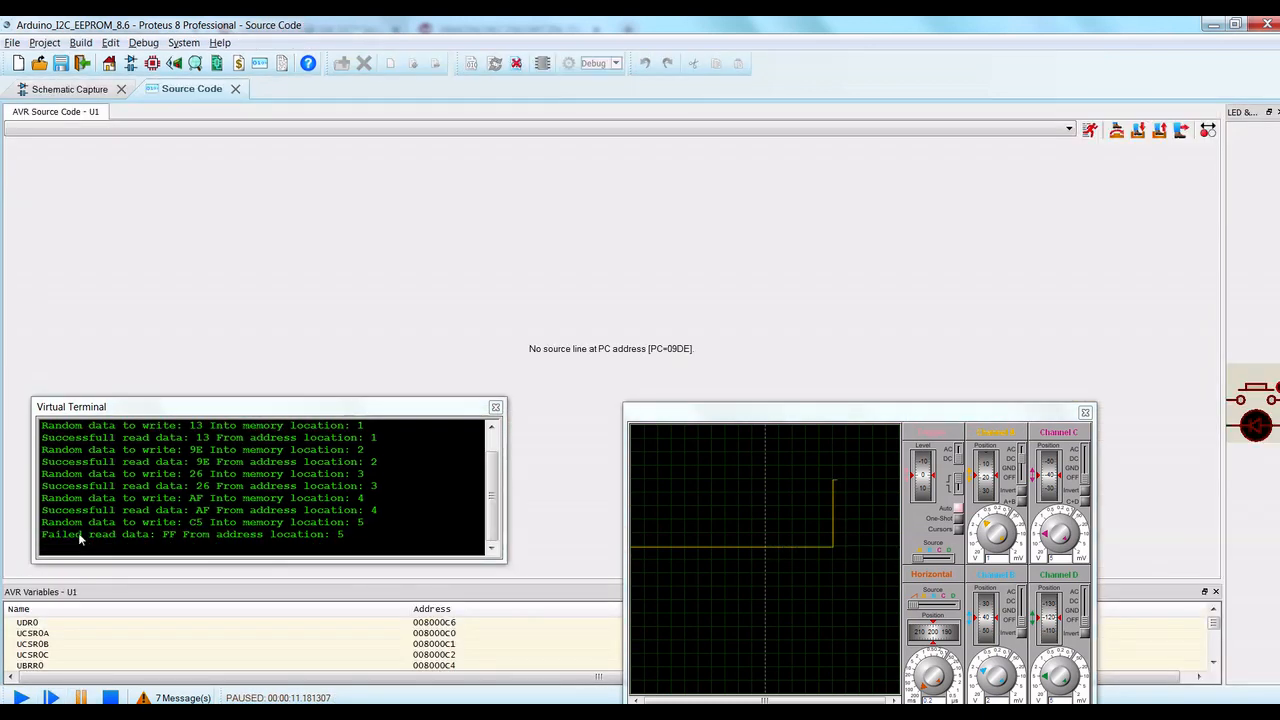
pyautogui.click(68, 88)
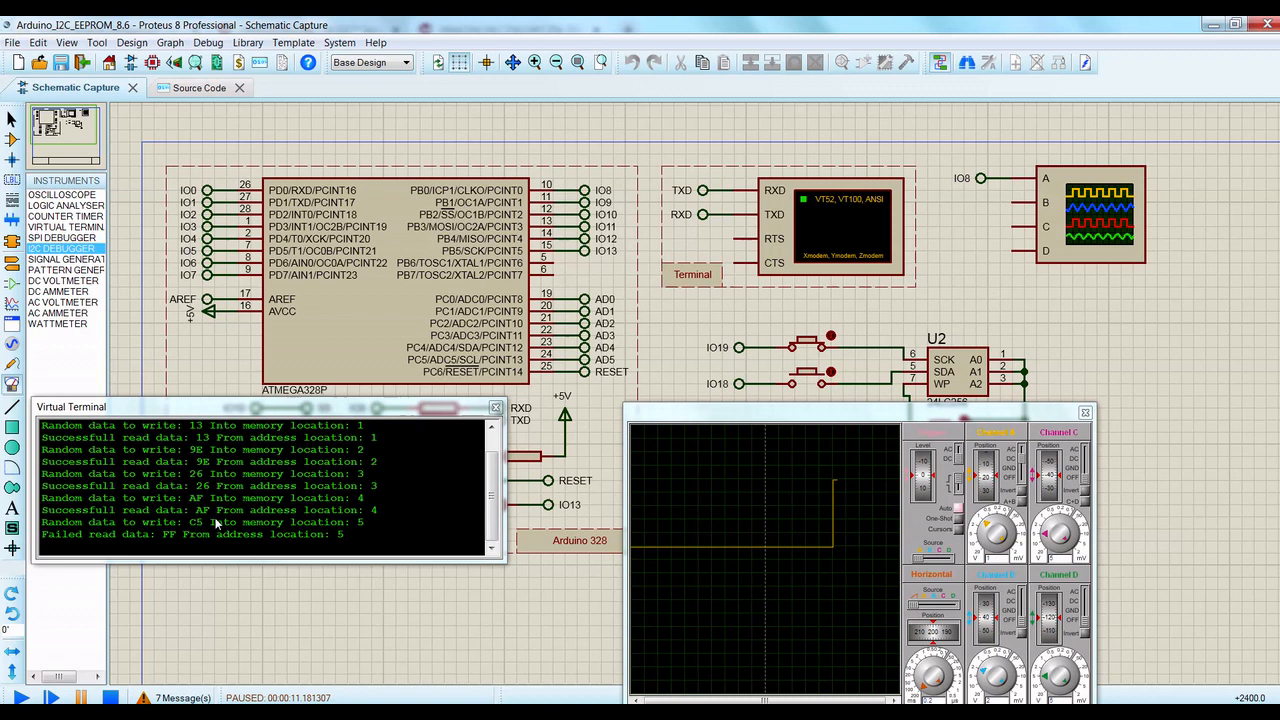
pyautogui.moveTo(240, 536)
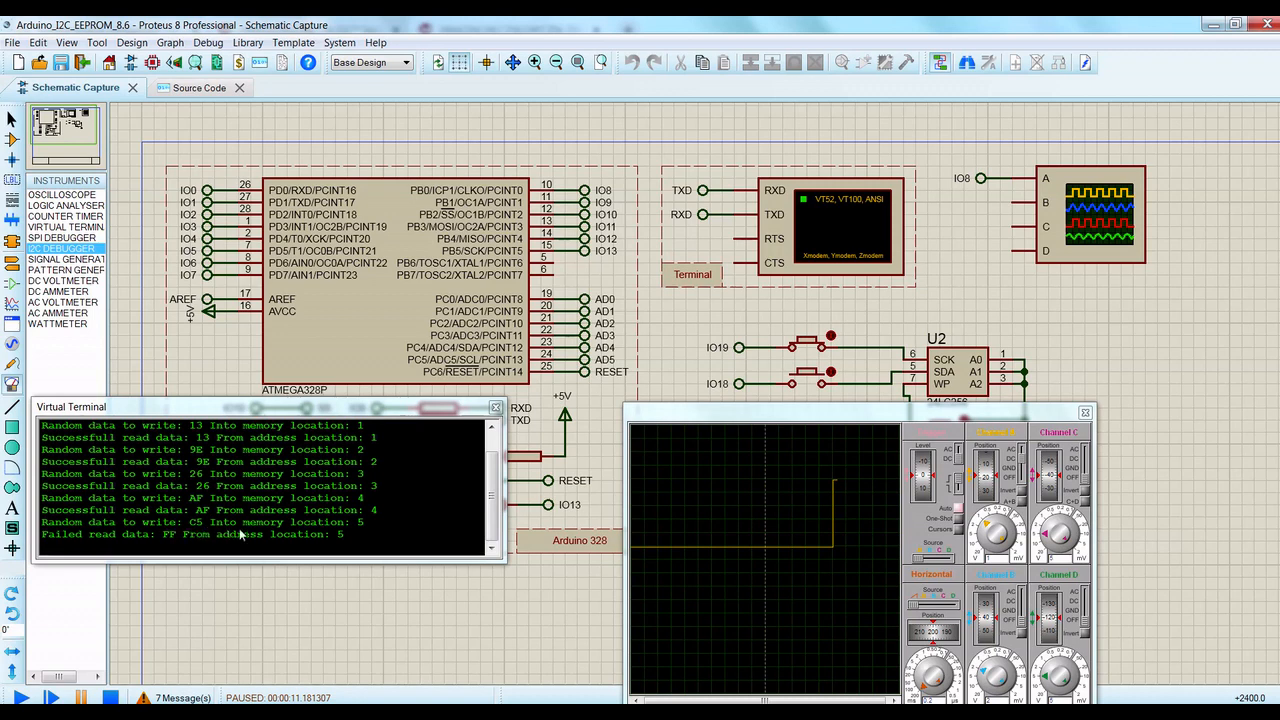
pyautogui.moveTo(100, 536)
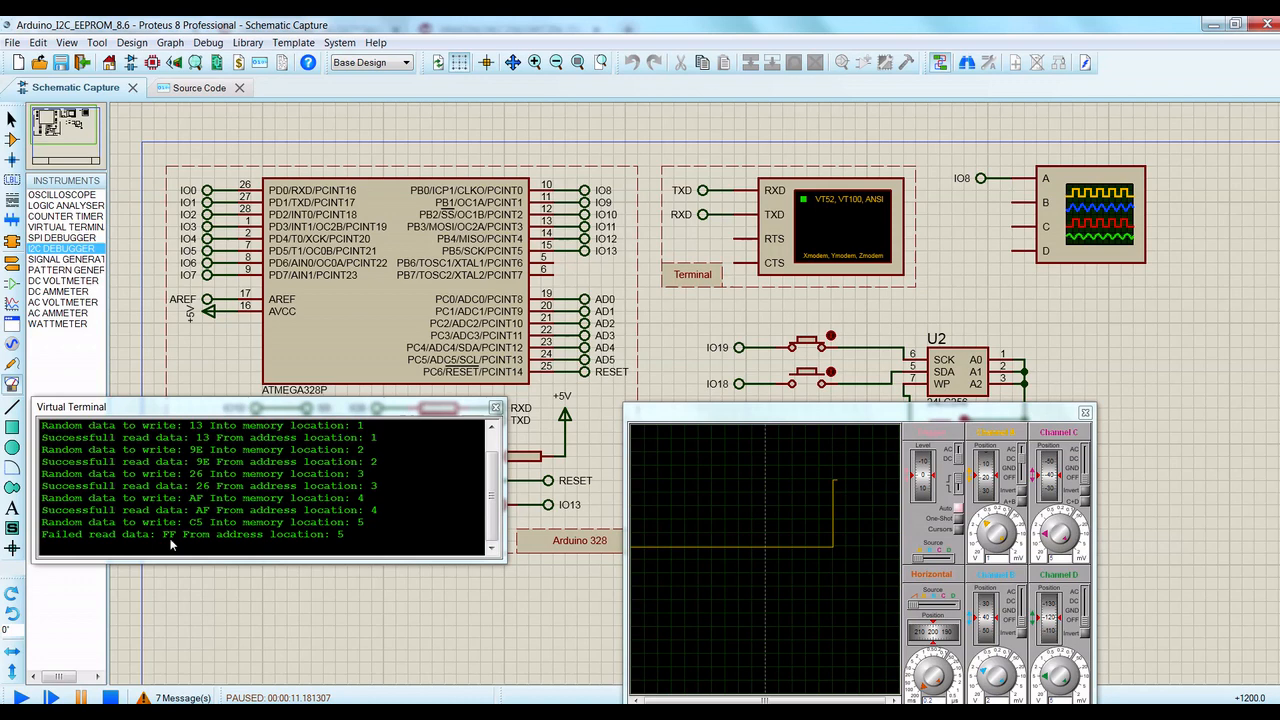
pyautogui.click(198, 88)
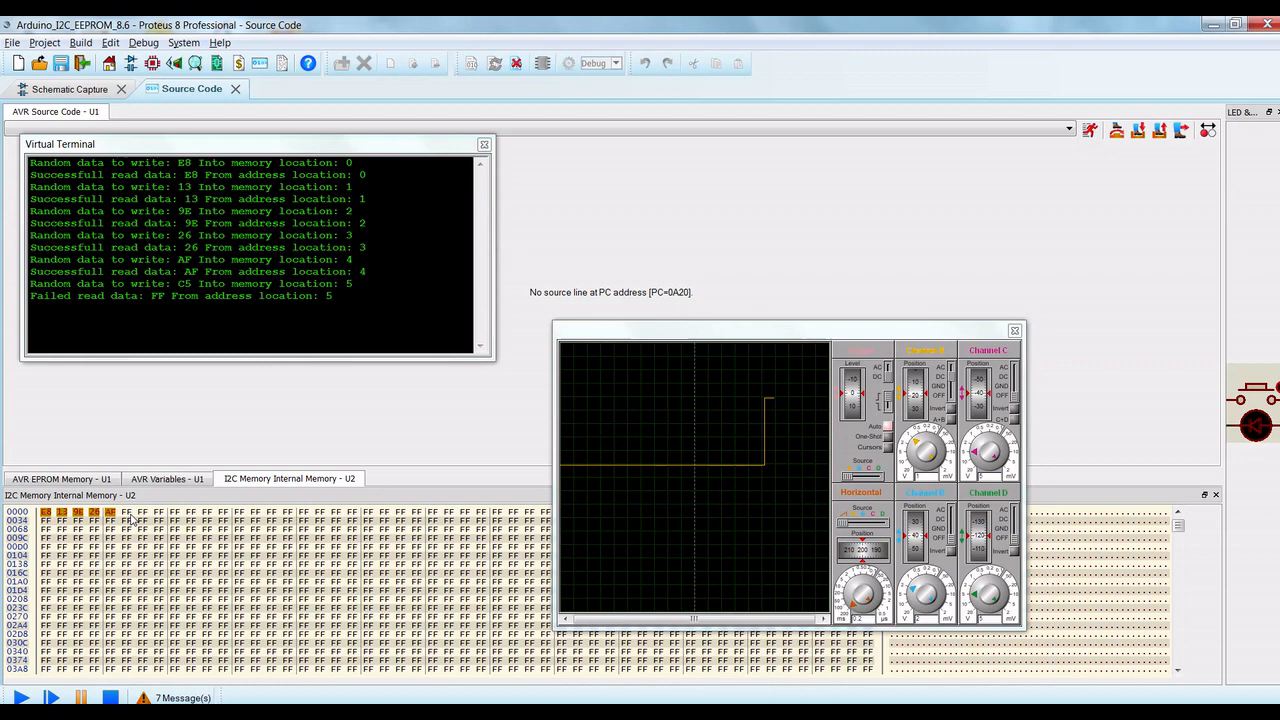
pyautogui.moveTo(182, 292)
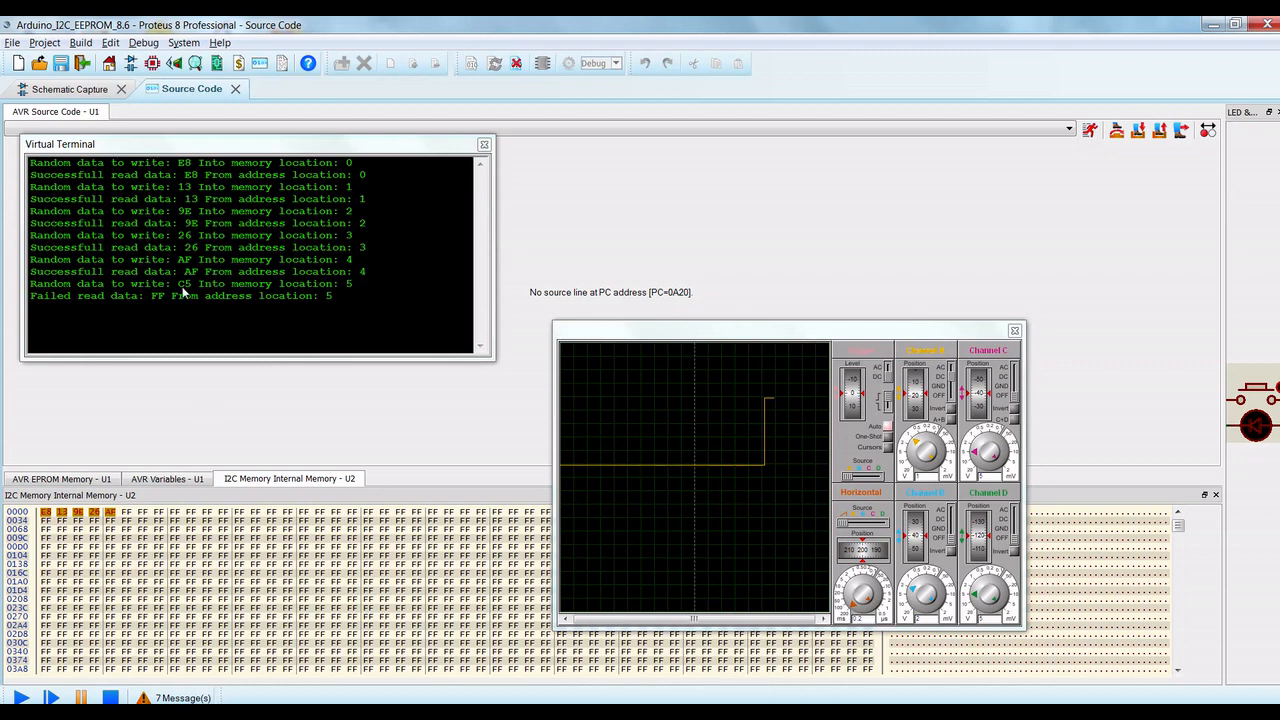
pyautogui.moveTo(308, 300)
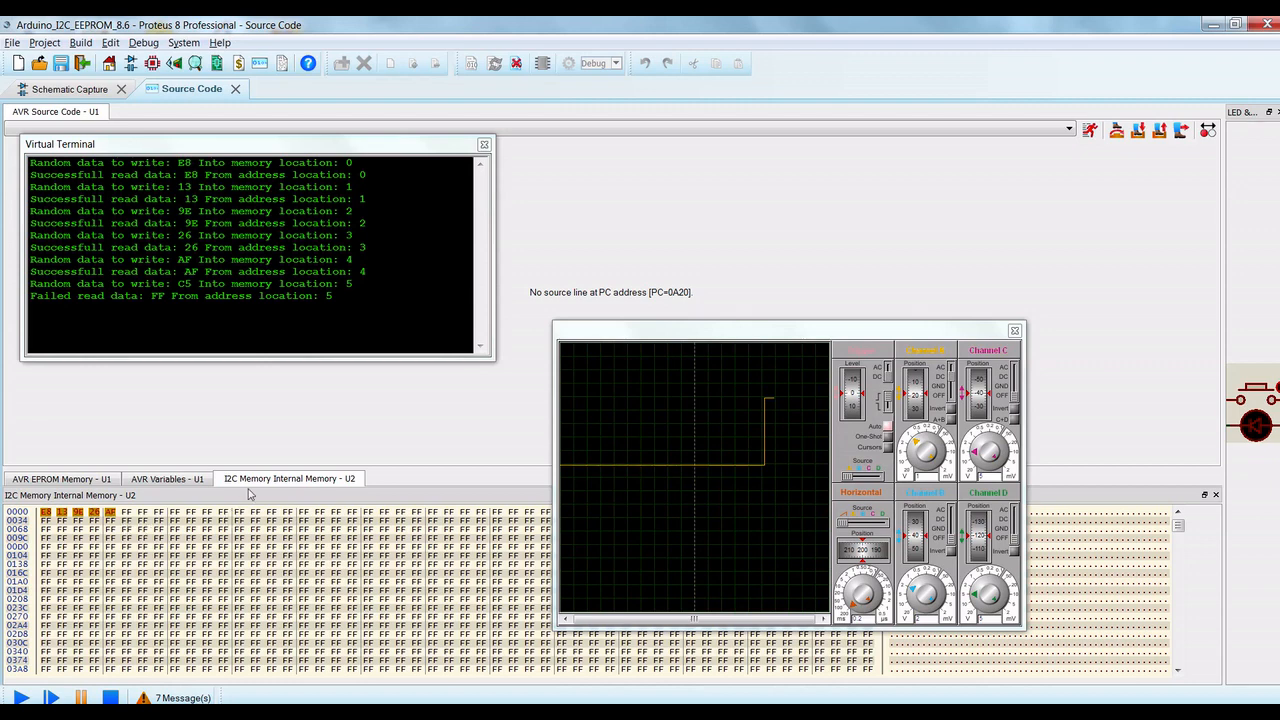
pyautogui.moveTo(294, 492)
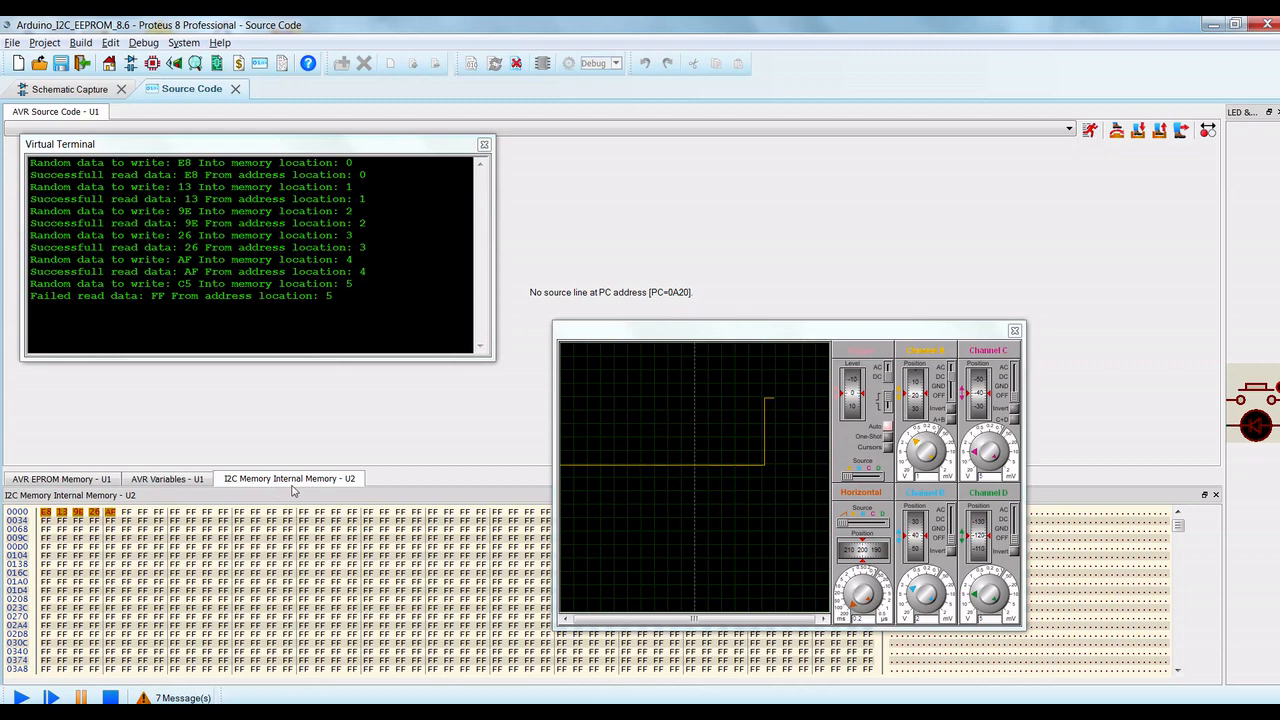
pyautogui.moveTo(258, 492)
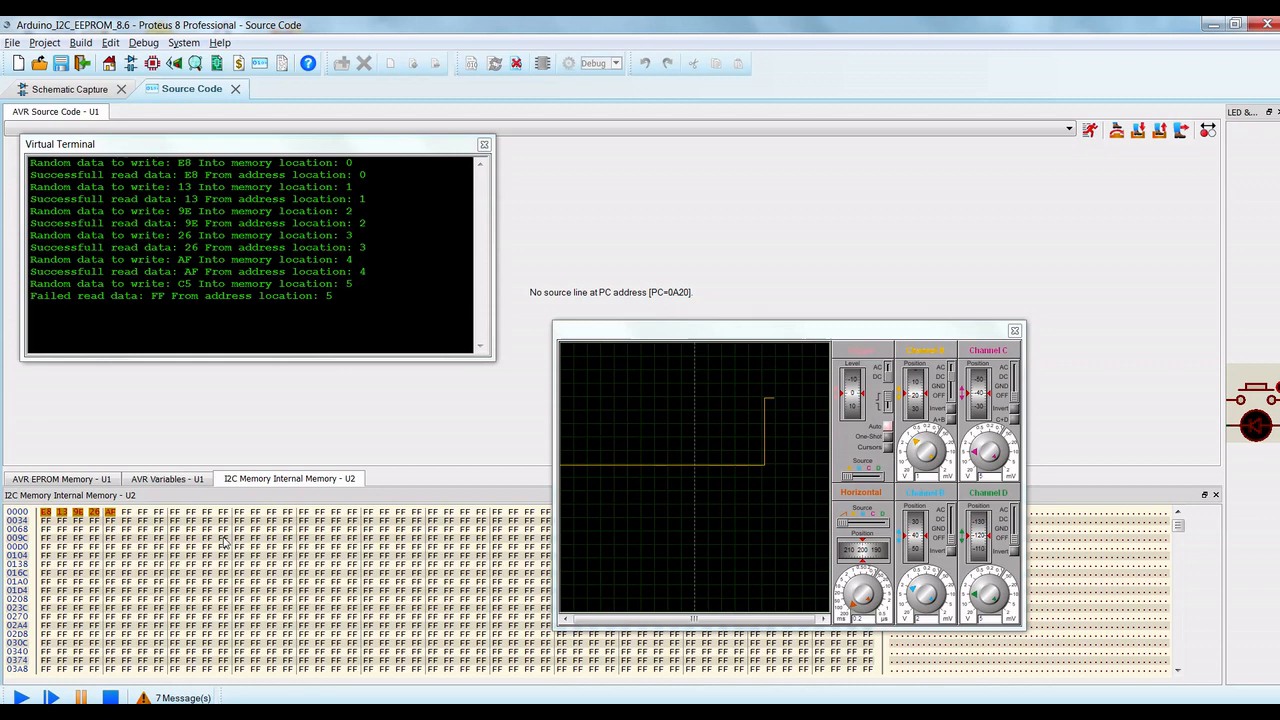
# Resume the simulation on the EEPROM schematic after checking the memory contents
pyautogui.click(64, 92)
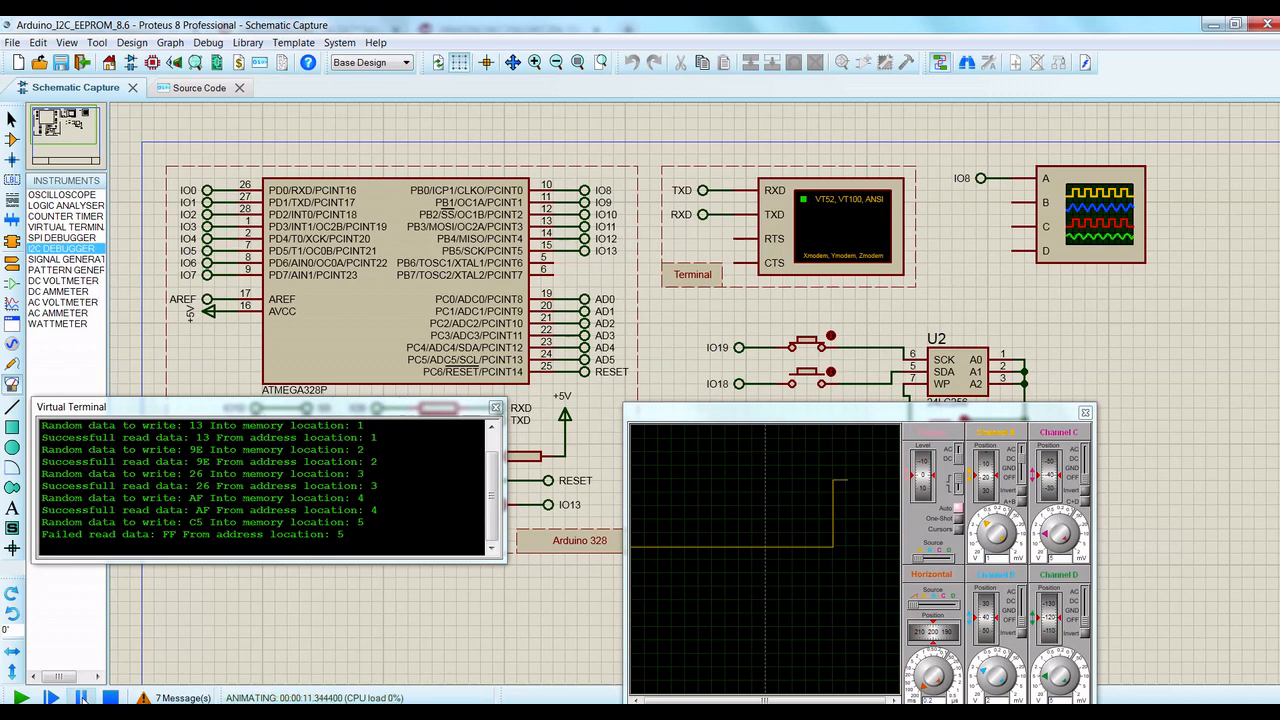
# Pause the simulation and return to the schematic with the scope trace staying high
pyautogui.click(200, 88)
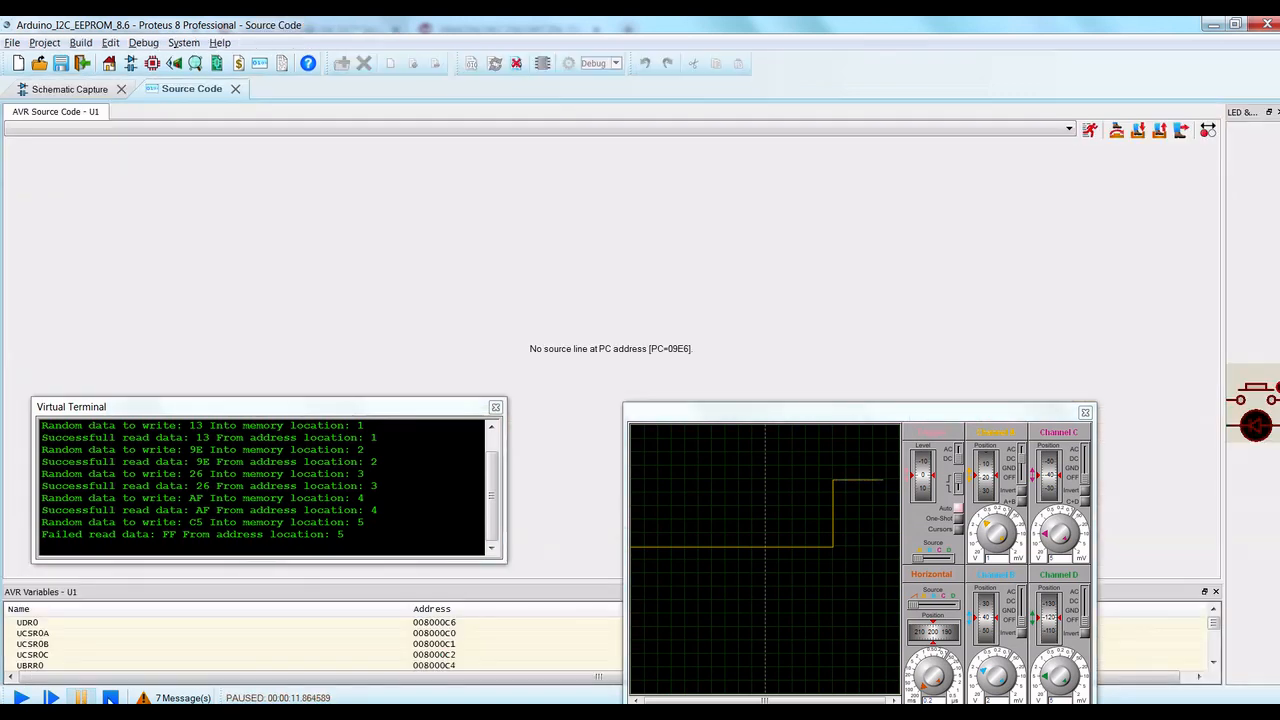
pyautogui.click(64, 88)
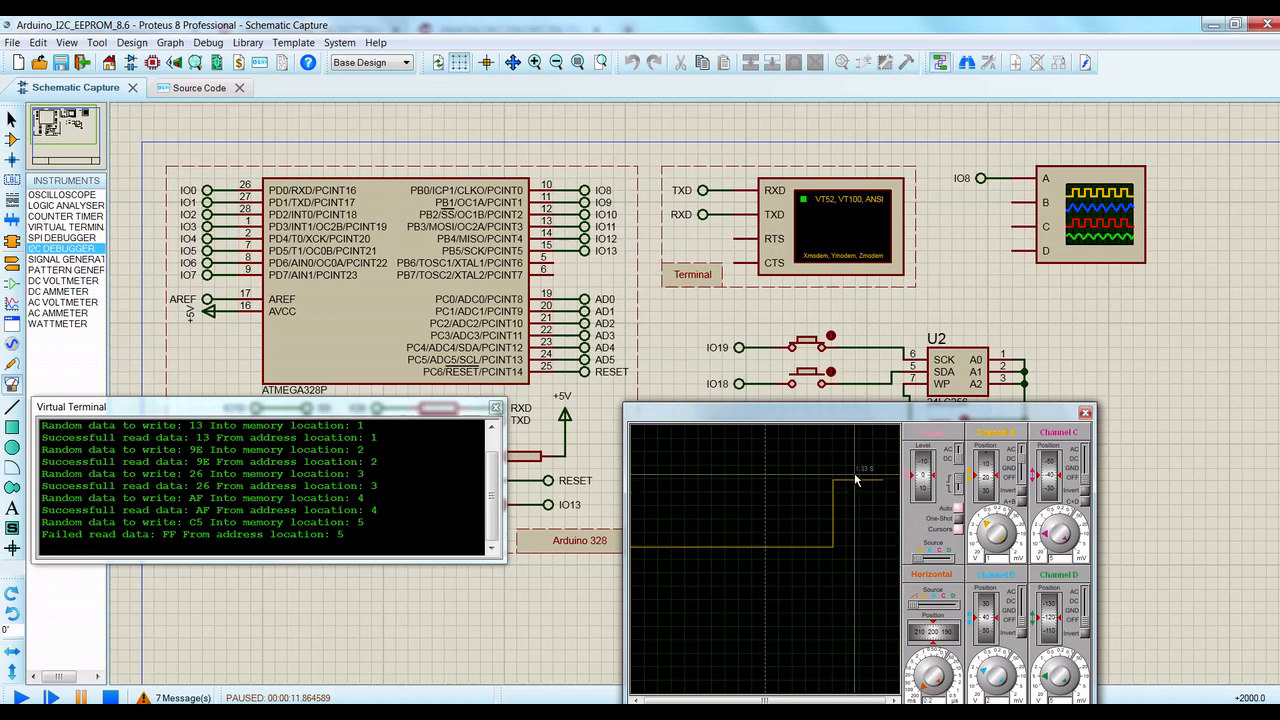
pyautogui.moveTo(852, 488)
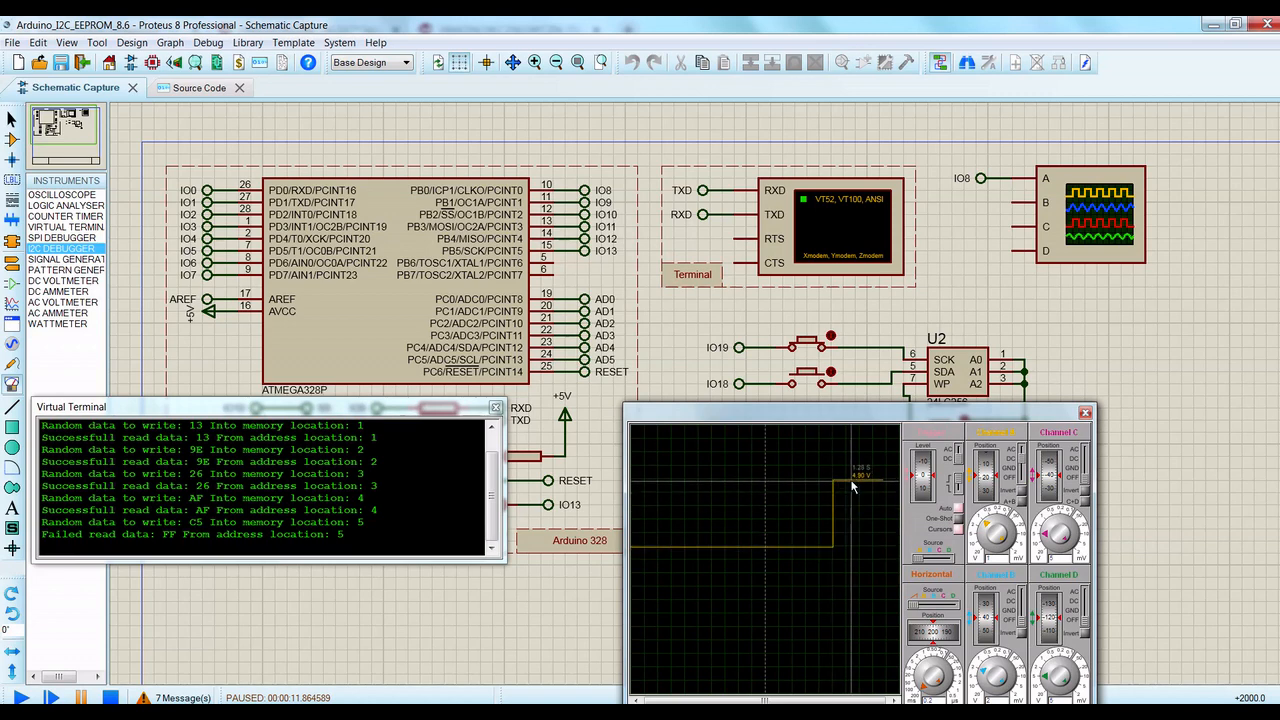